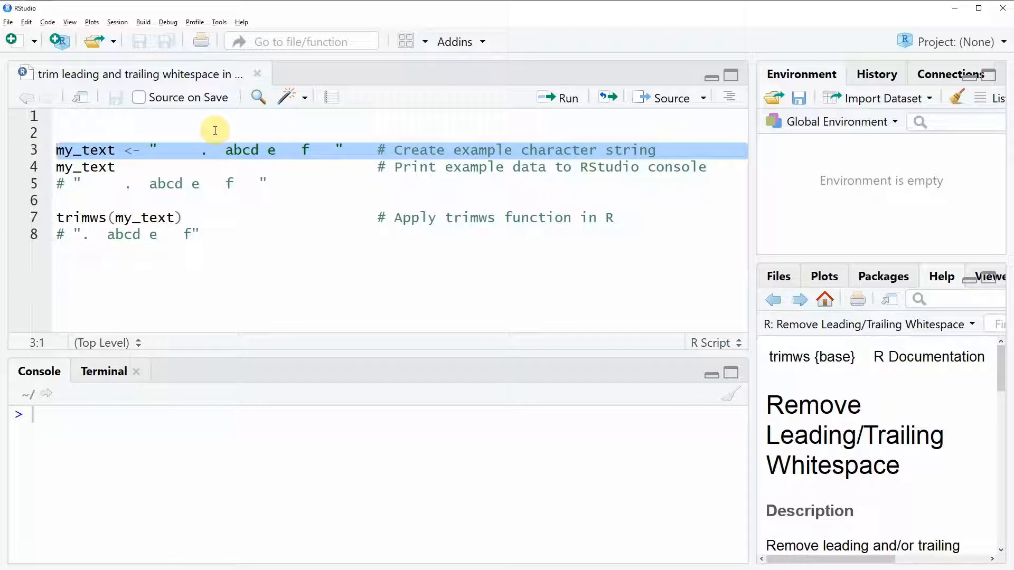
Step: Run line 3 to assign the space-padded example string to my_text
{"action": "left_click", "coordinate": [559, 98]}
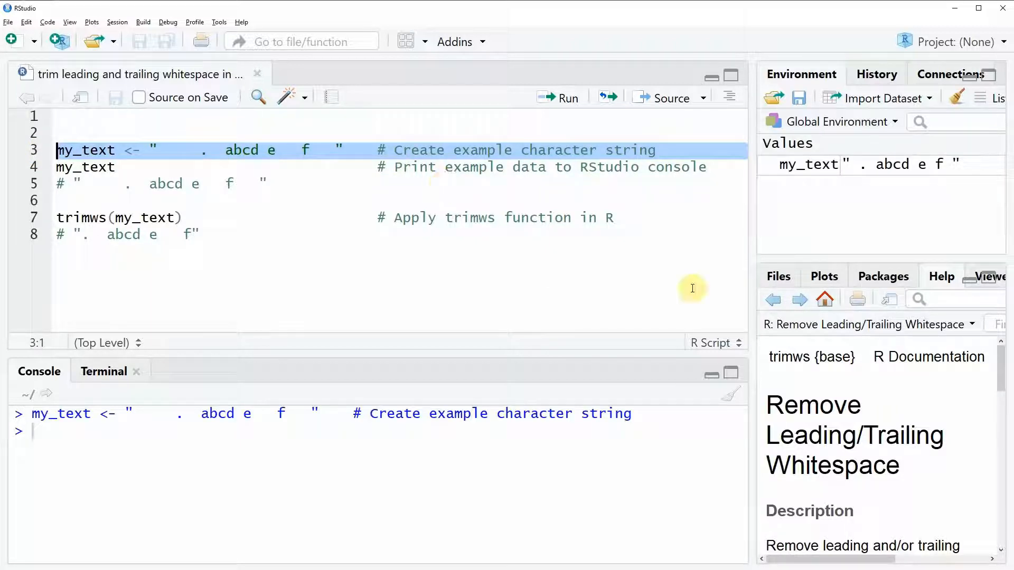
{"action": "mouse_move", "coordinate": [801, 171]}
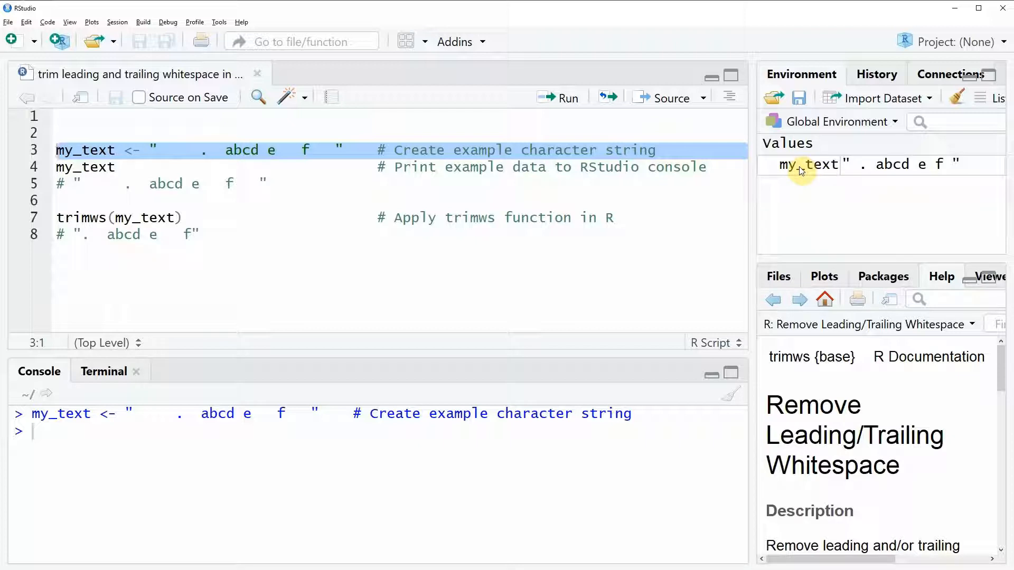
{"action": "mouse_move", "coordinate": [818, 168]}
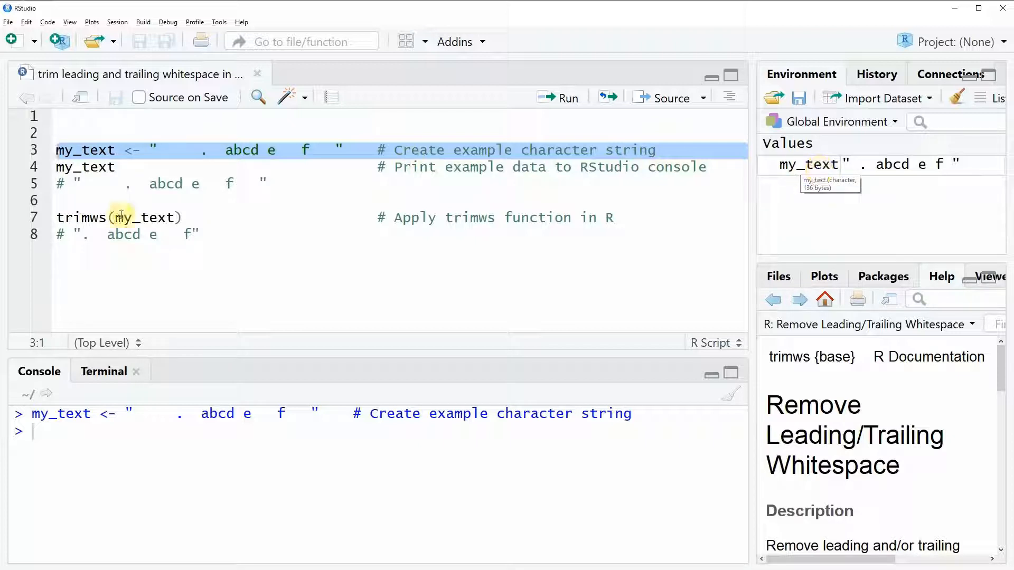
Step: Run line 4 to print my_text, showing its leading and trailing spaces
{"action": "left_click", "coordinate": [102, 167]}
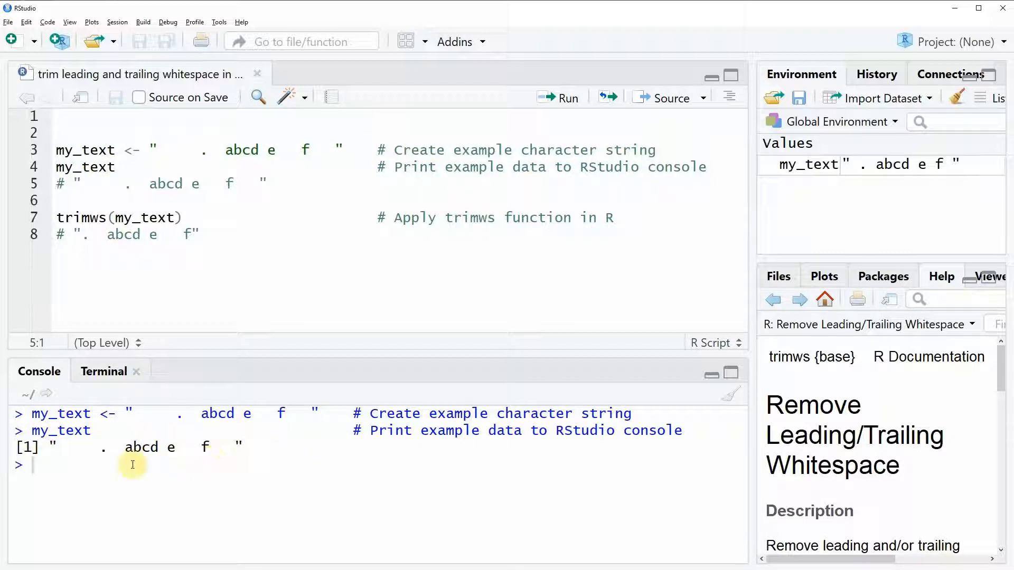
{"action": "mouse_move", "coordinate": [262, 463]}
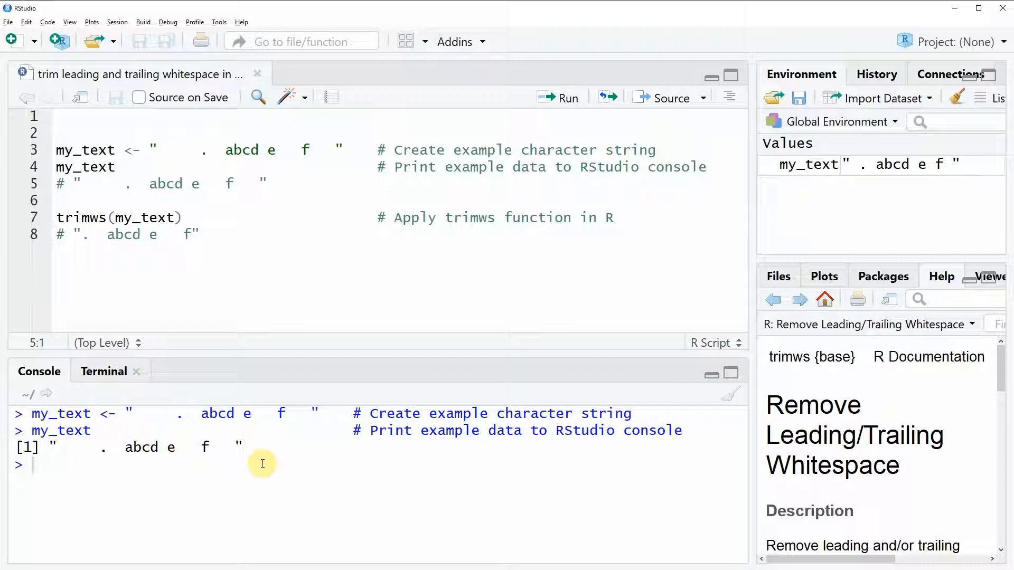
{"action": "mouse_move", "coordinate": [256, 444]}
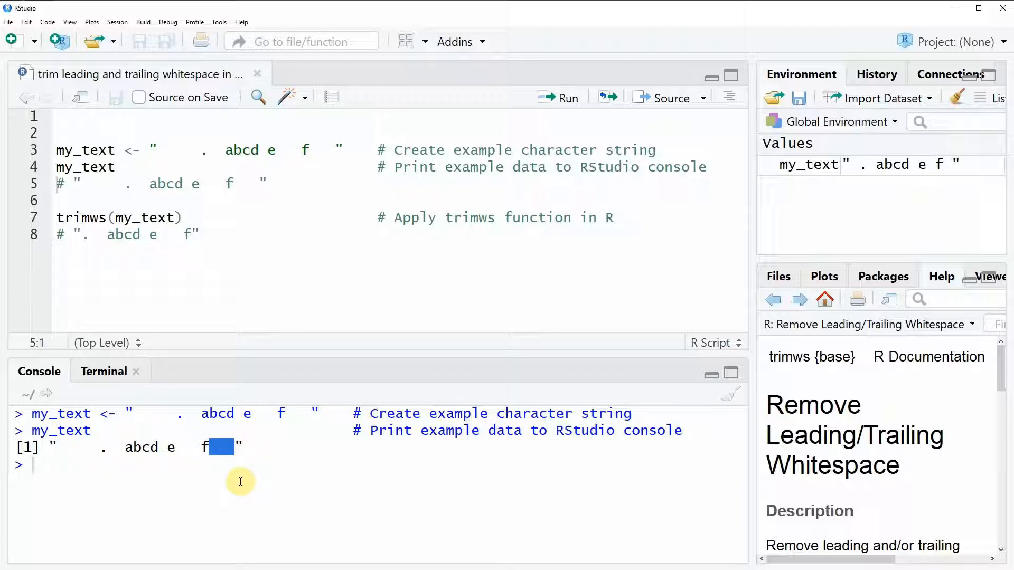
{"action": "mouse_move", "coordinate": [225, 491]}
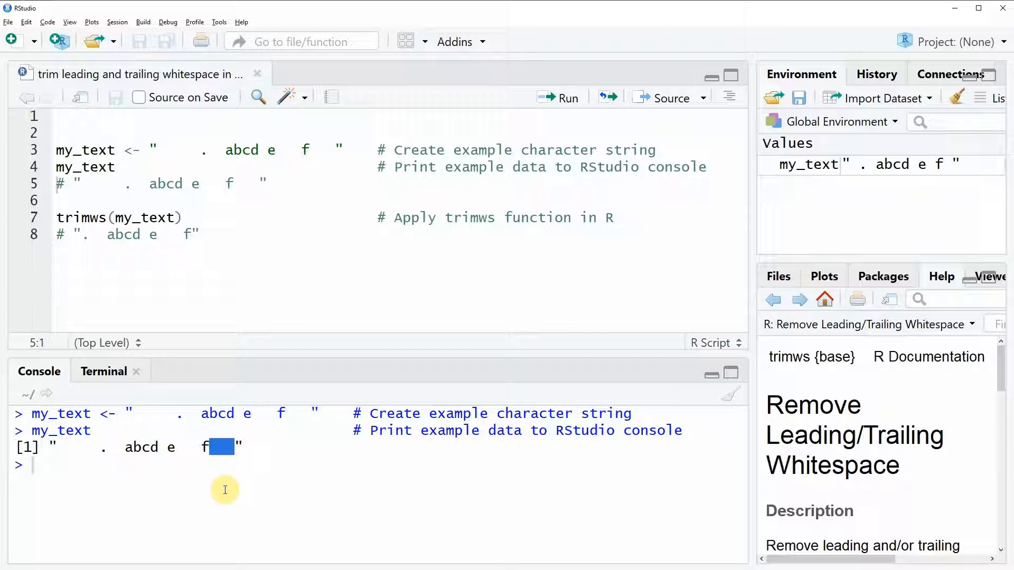
{"action": "mouse_move", "coordinate": [229, 495]}
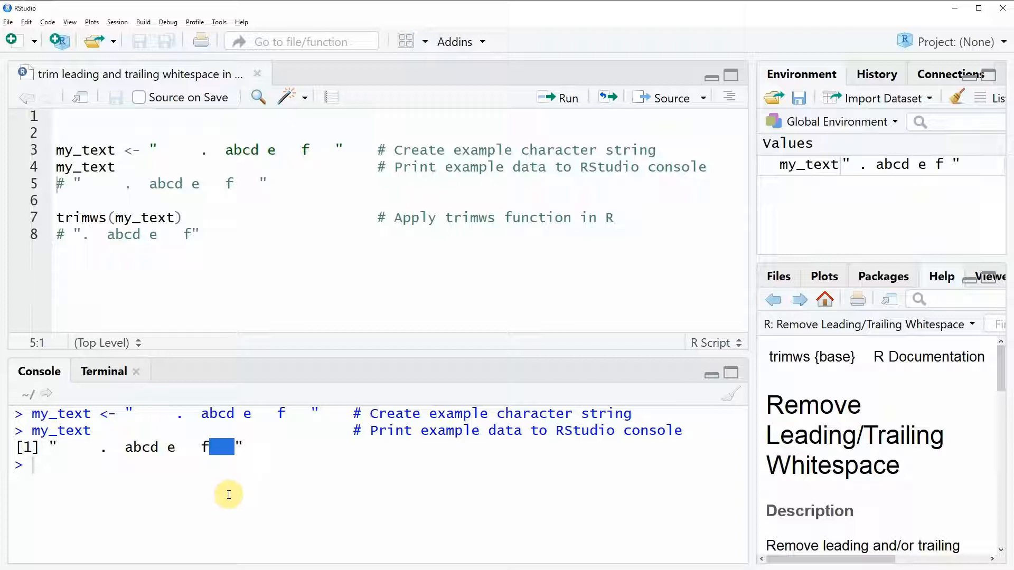
{"action": "left_click", "coordinate": [66, 218]}
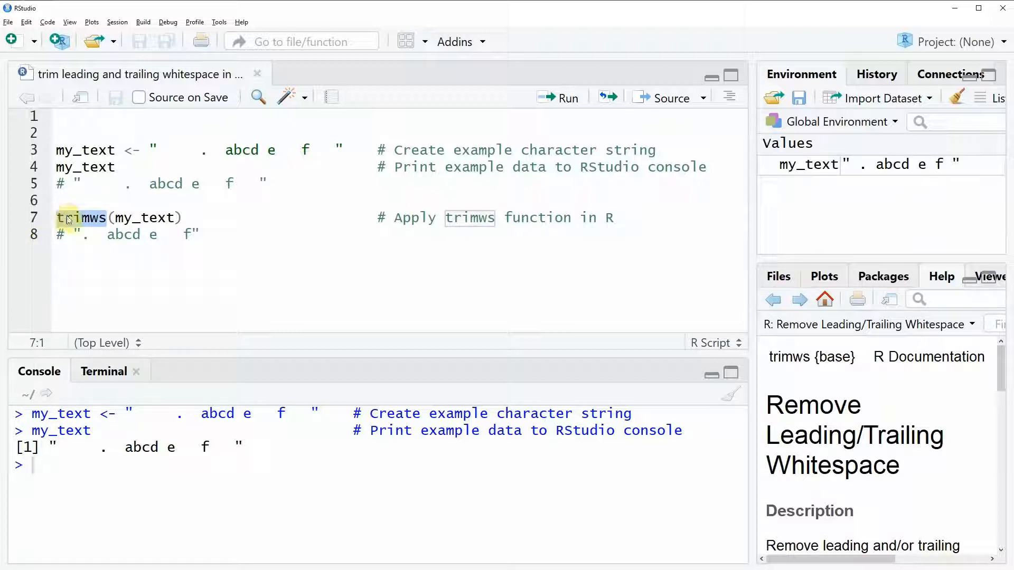
{"action": "mouse_move", "coordinate": [72, 223]}
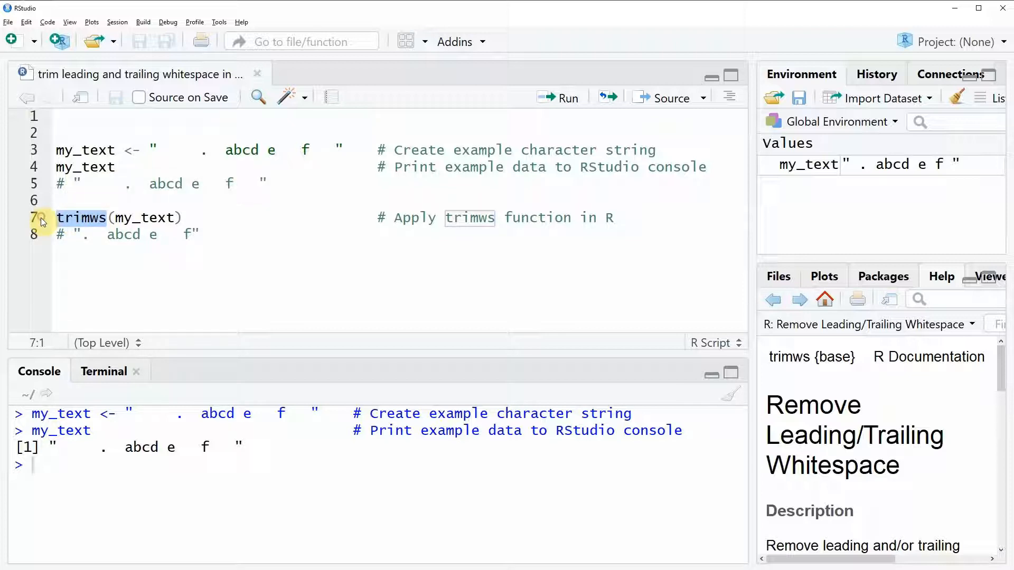
Step: Run trimws(my_text) and highlight the earlier untrimmed output for comparison
{"action": "left_click", "coordinate": [567, 97]}
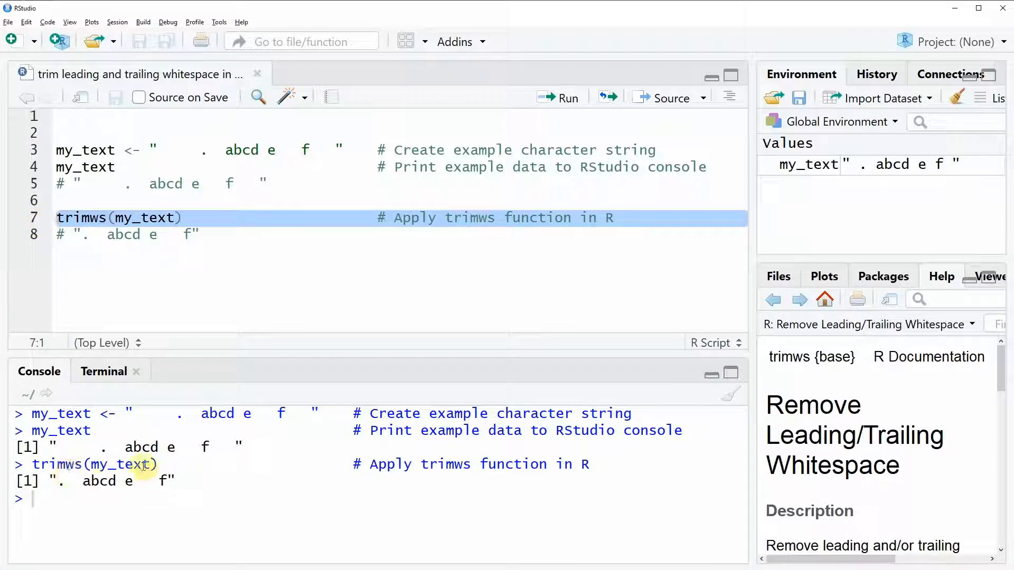
{"action": "mouse_move", "coordinate": [131, 494]}
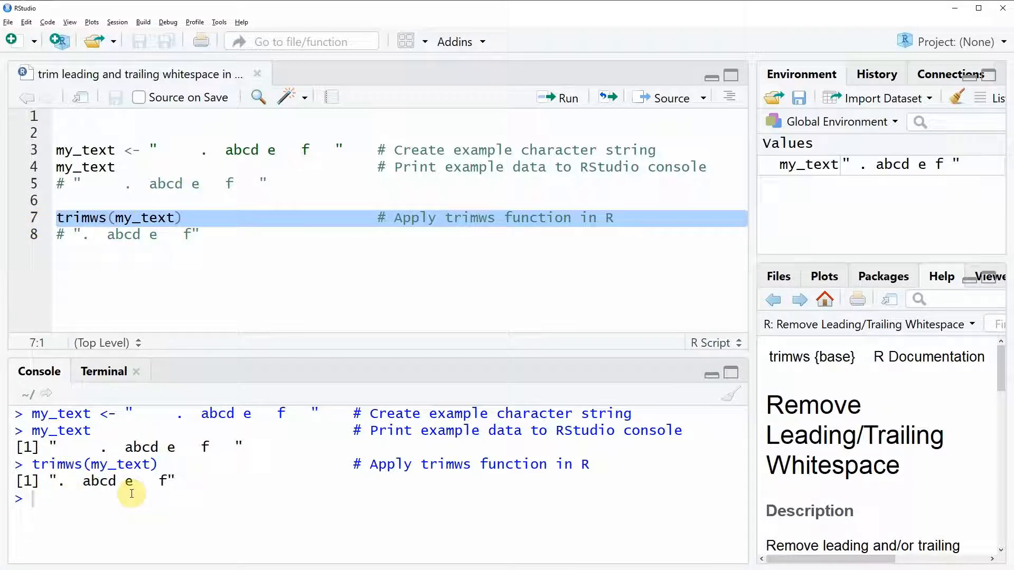
{"action": "mouse_move", "coordinate": [152, 484]}
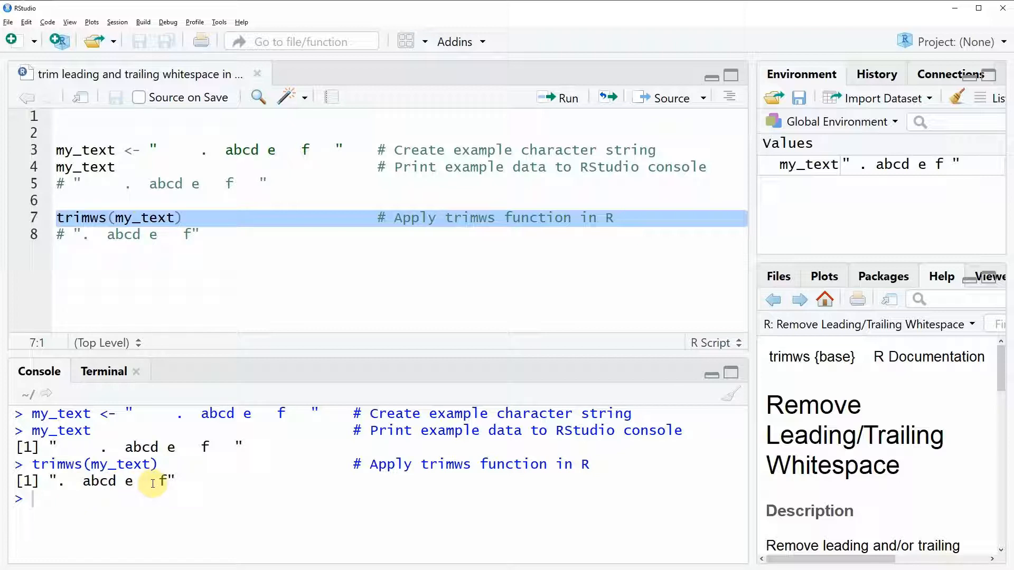
{"action": "left_click_drag", "start_coordinate": [100, 446], "coordinate": [207, 446]}
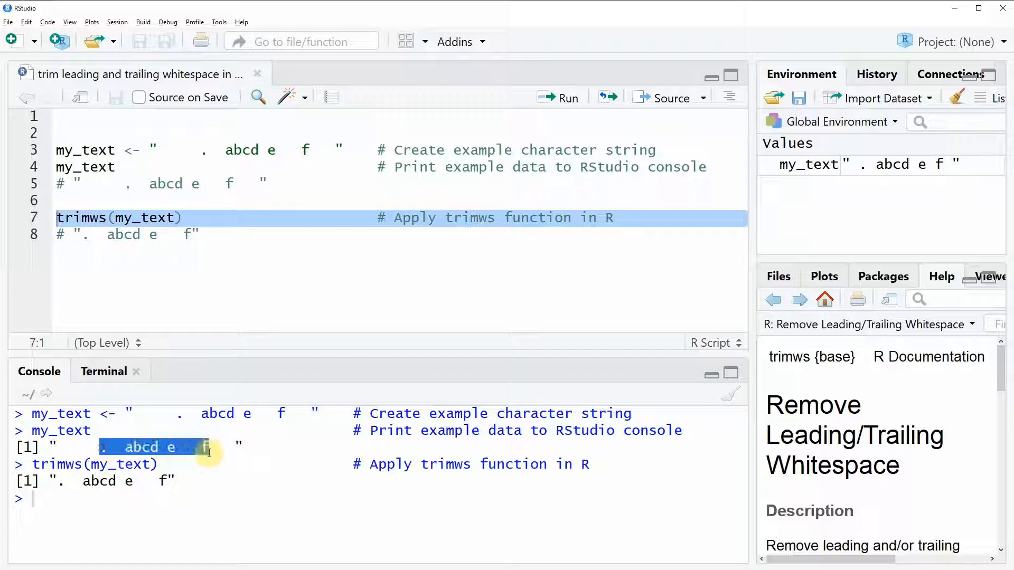